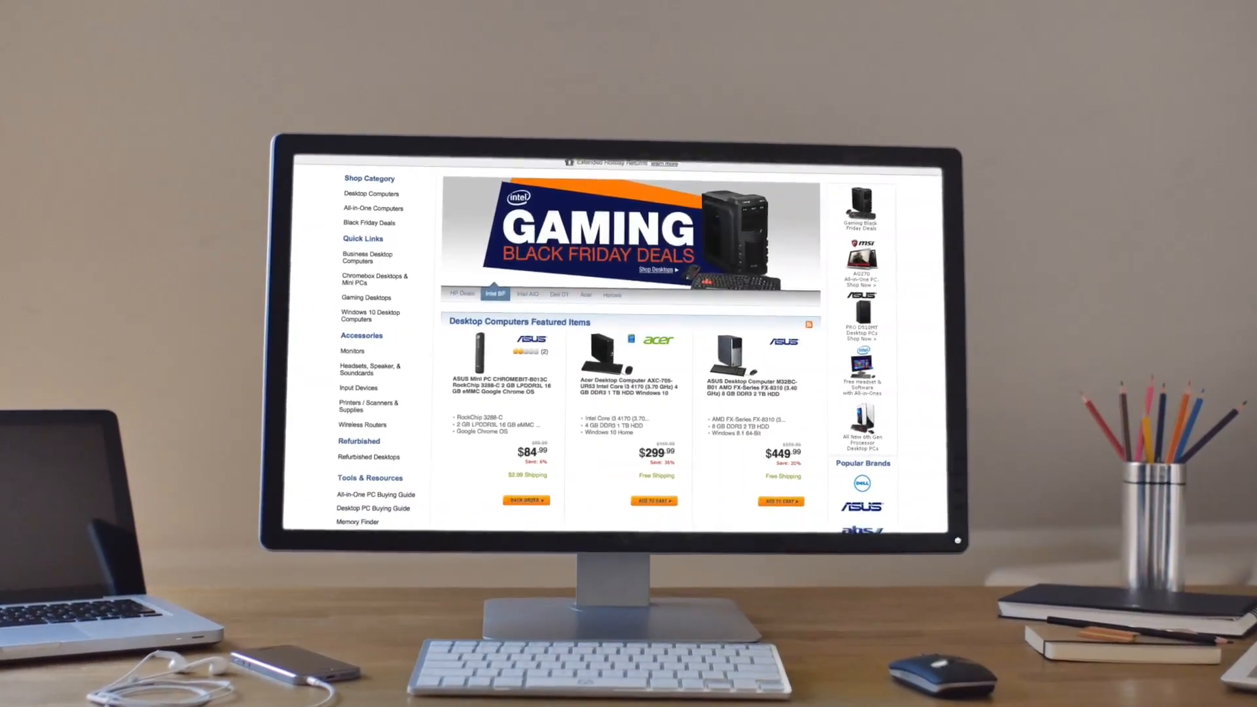
{"action": "scroll", "scroll_direction": "down", "scroll_amount": 3}
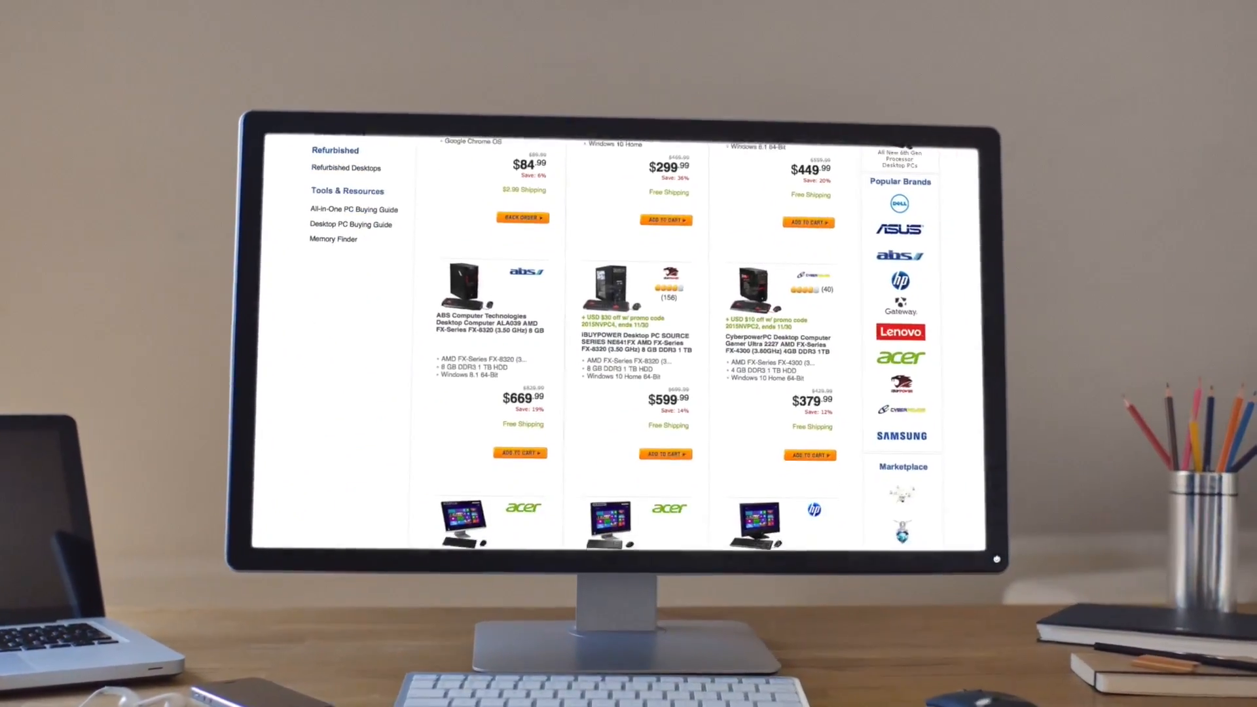